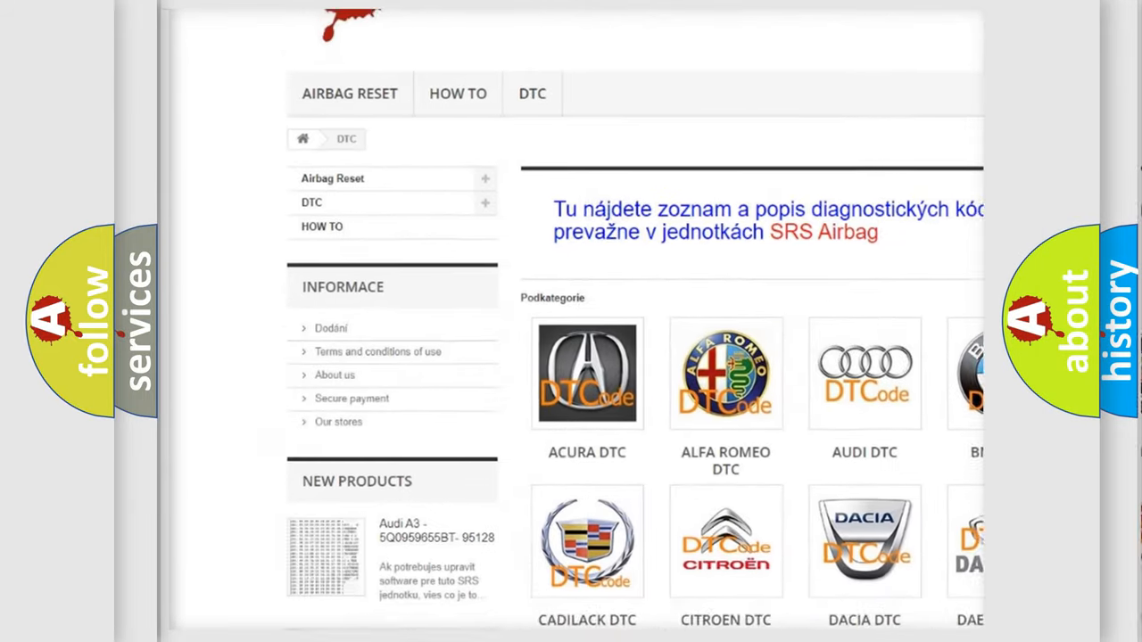
scroll("down", 3)
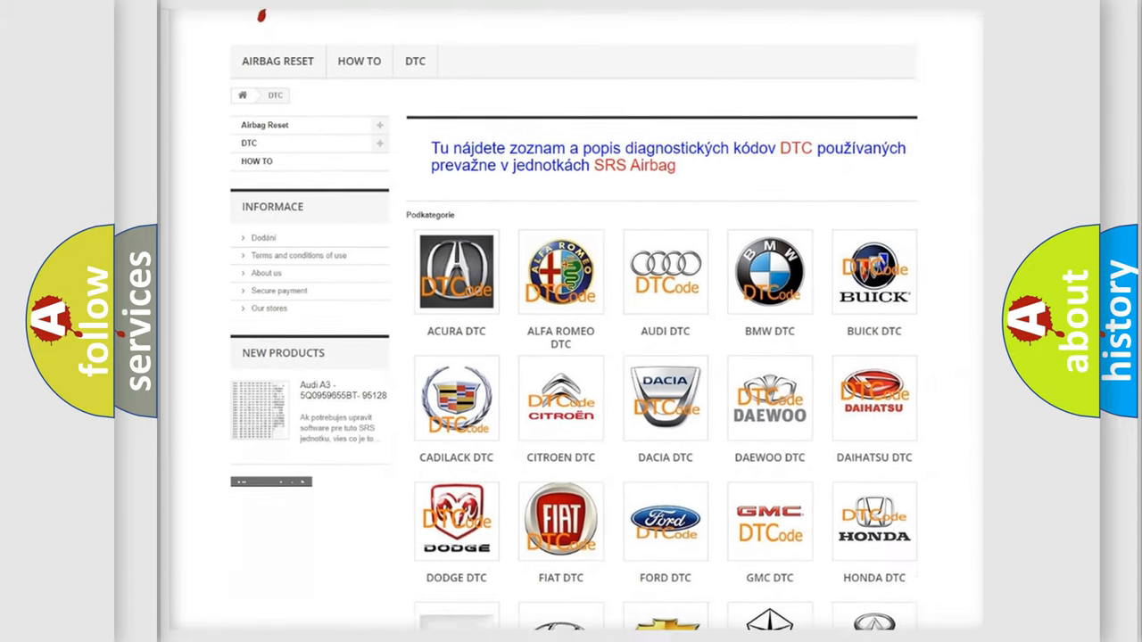
scroll("down", 3)
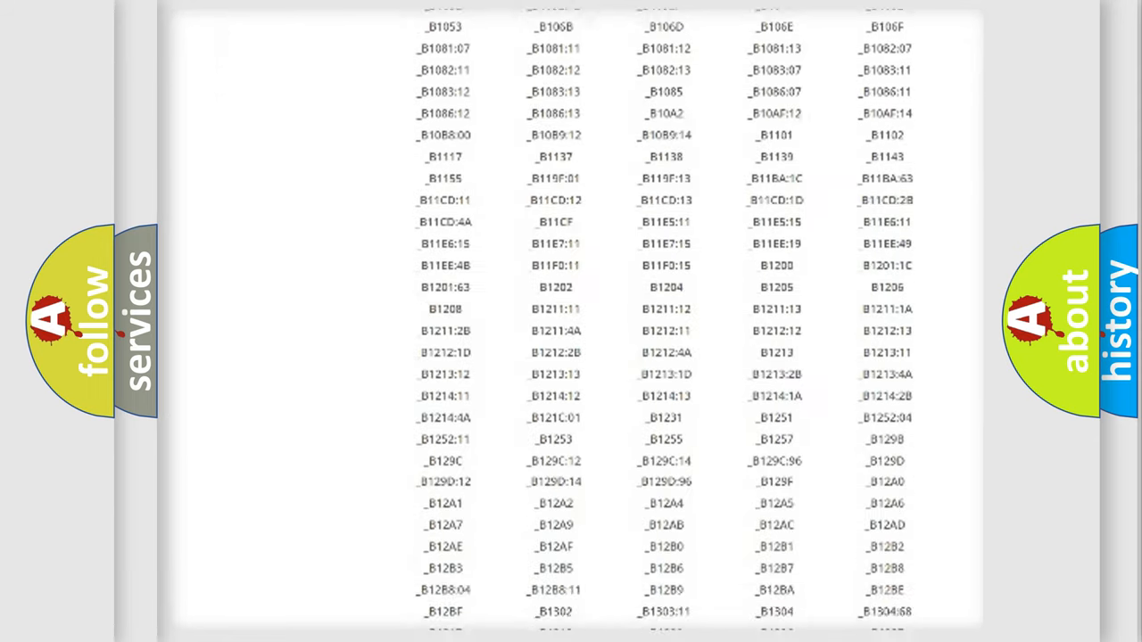
scroll("down", 3)
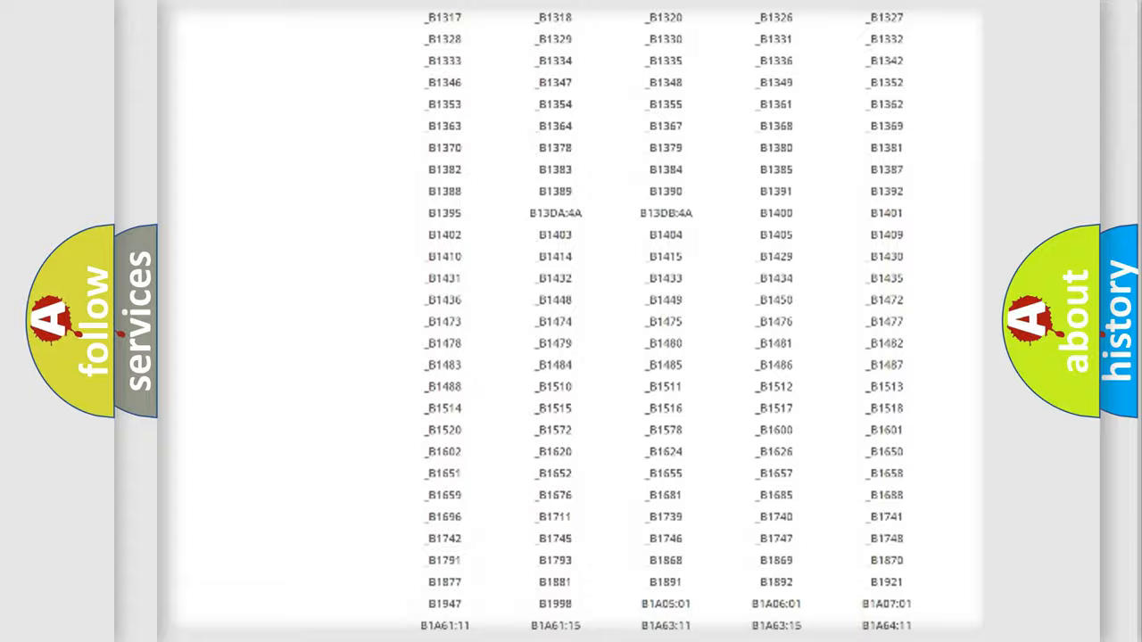